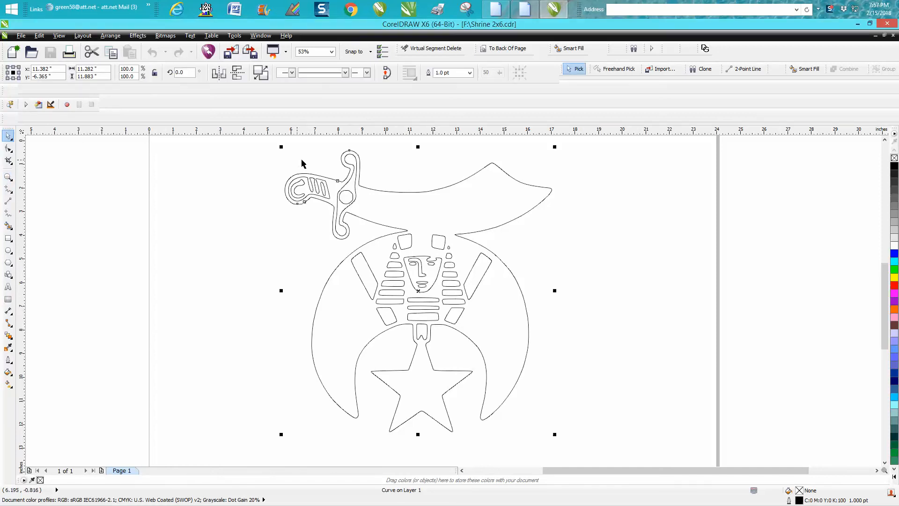
Step: Color the emblem's outer outline red, keeping interior artwork black
{"action": "left_click", "coordinate": [381, 194]}
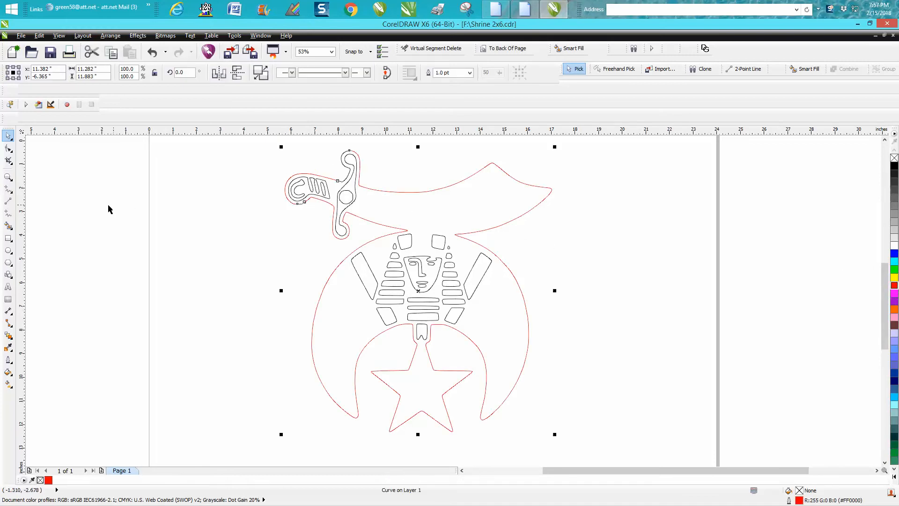
{"action": "left_click", "coordinate": [8, 177]}
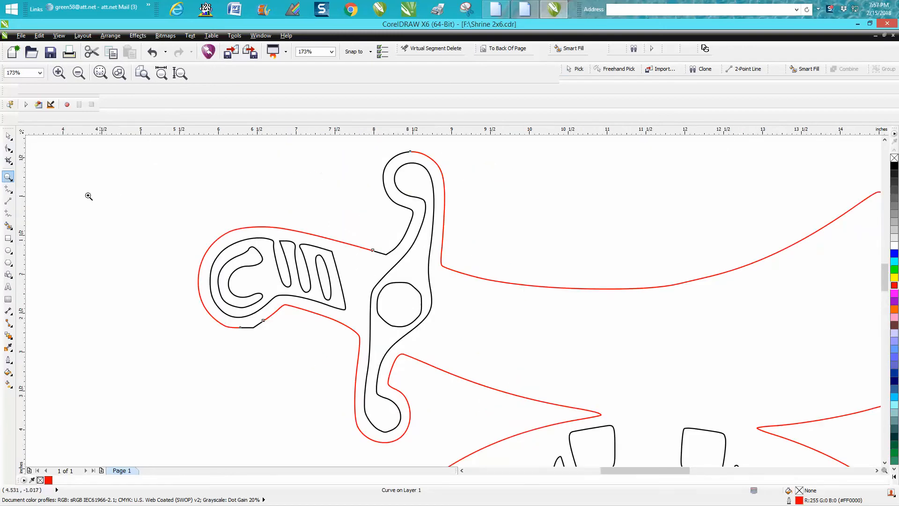
{"action": "left_click", "coordinate": [8, 136]}
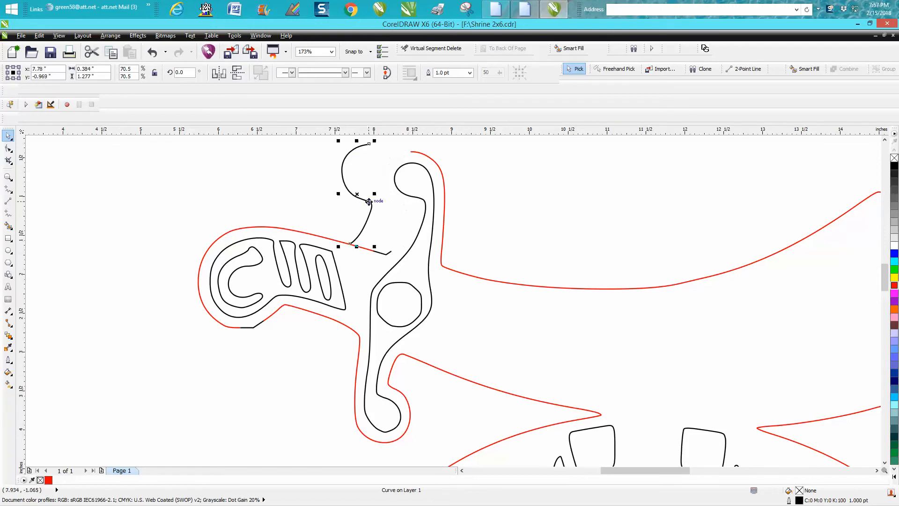
{"action": "left_click_drag", "start_coordinate": [356, 201], "coordinate": [398, 200]}
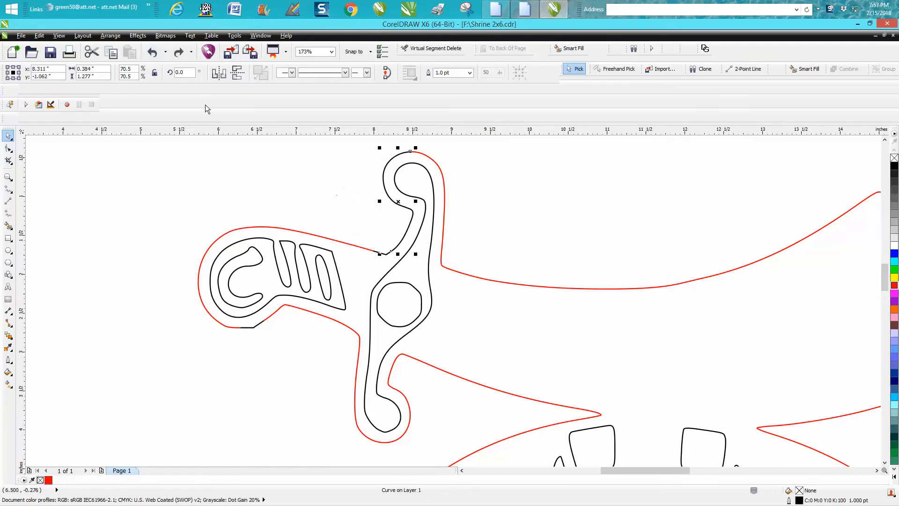
{"action": "mouse_move", "coordinate": [285, 166]}
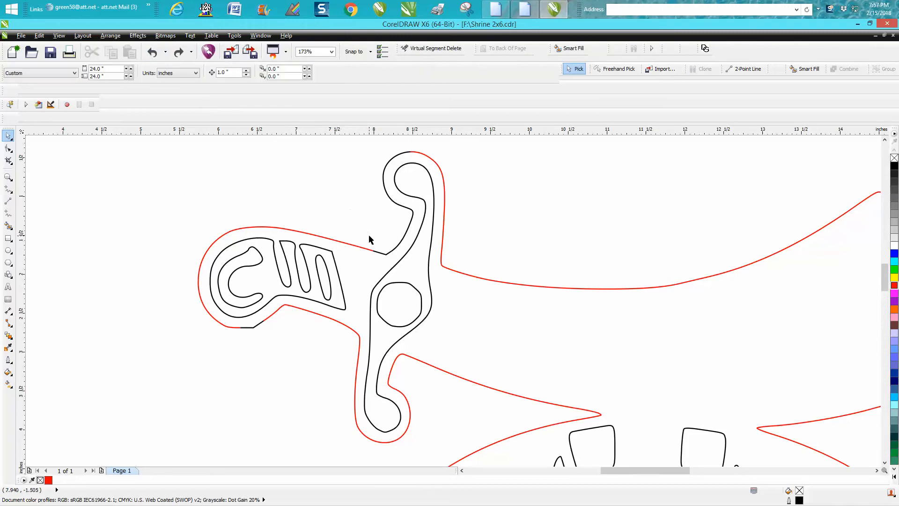
{"action": "mouse_move", "coordinate": [449, 273]}
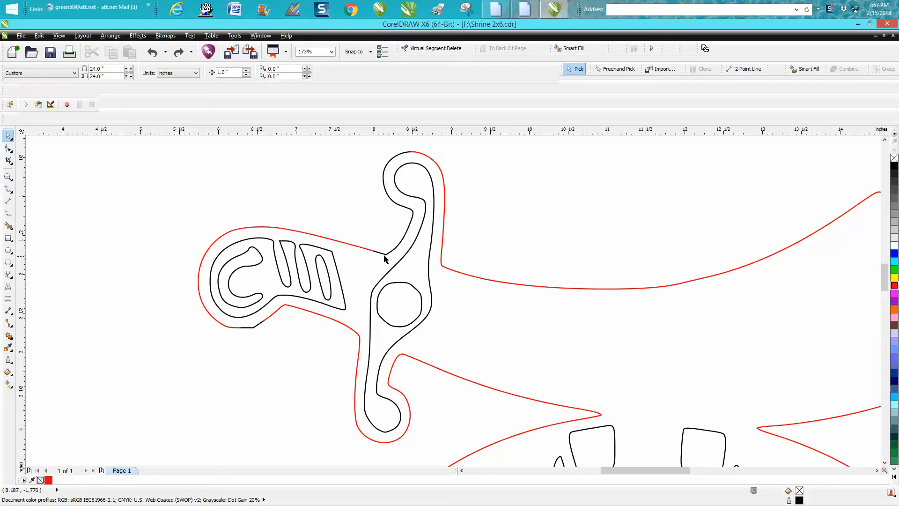
{"action": "left_click", "coordinate": [383, 251]}
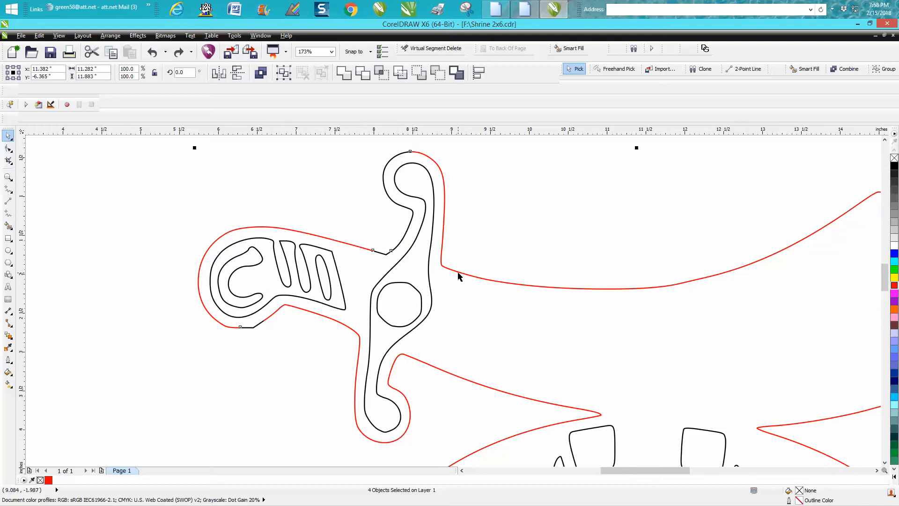
Step: Zoom to the whole page and set the nudge distance to 15.0 inches
{"action": "left_click", "coordinate": [110, 36]}
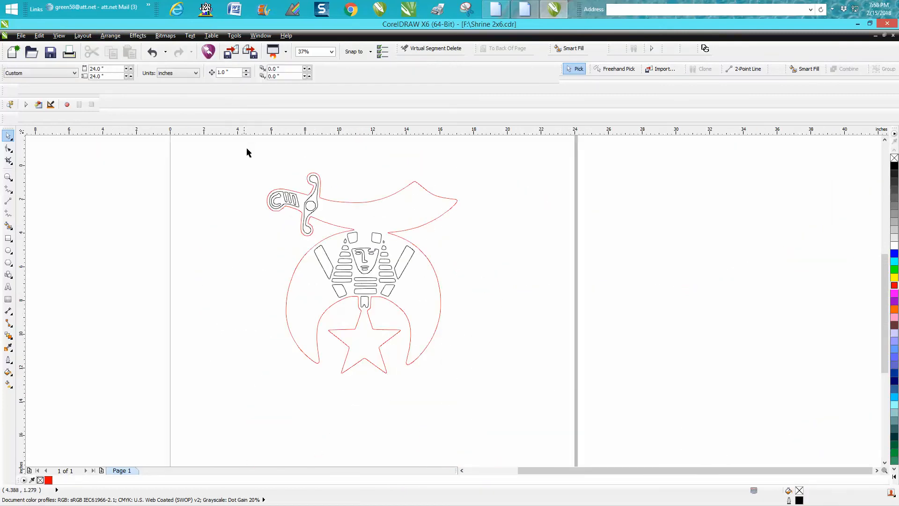
{"action": "left_click", "coordinate": [228, 72]}
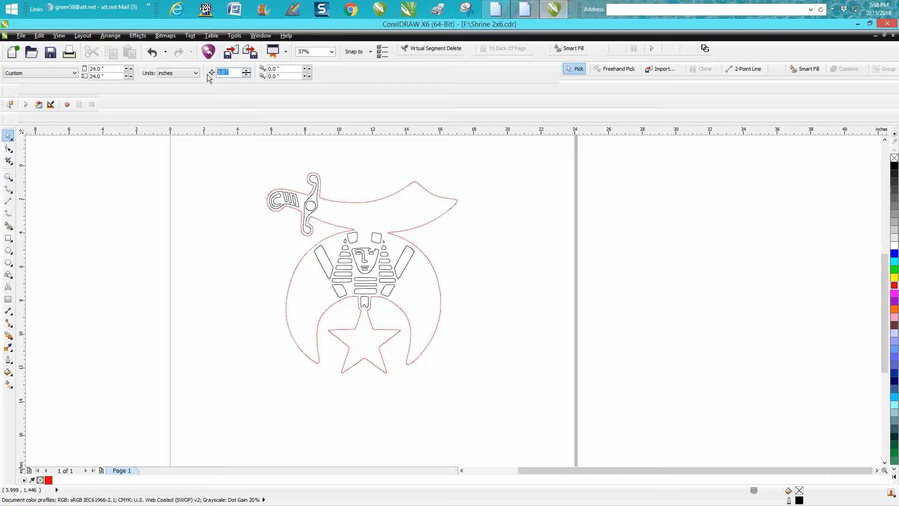
{"action": "type", "text": "15.0"}
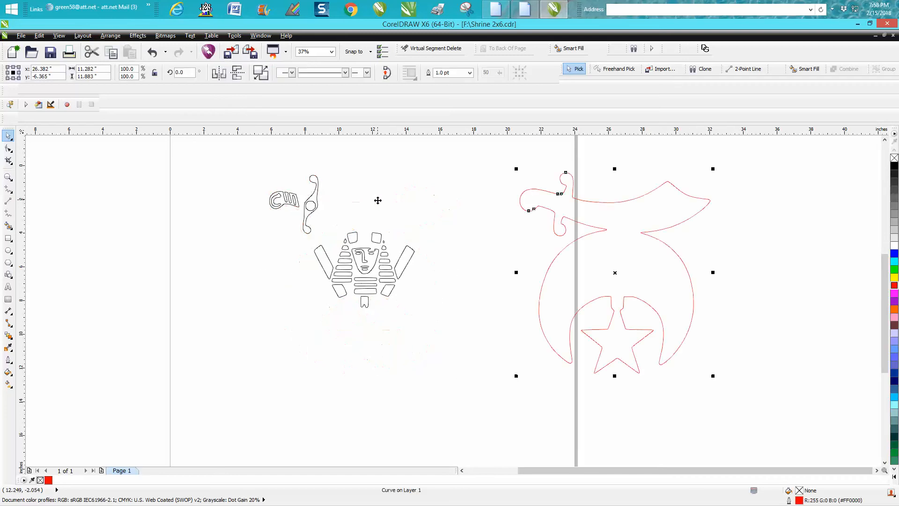
Step: Nudge the red outline another 15 inches right and zoom in on it
{"action": "left_click_drag", "start_coordinate": [614, 273], "coordinate": [825, 272]}
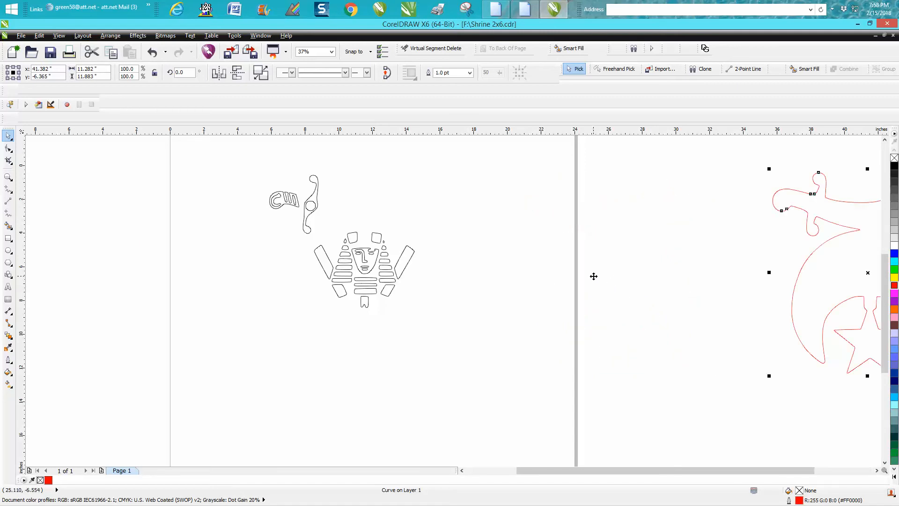
{"action": "scroll", "scroll_direction": "right", "scroll_amount": 3}
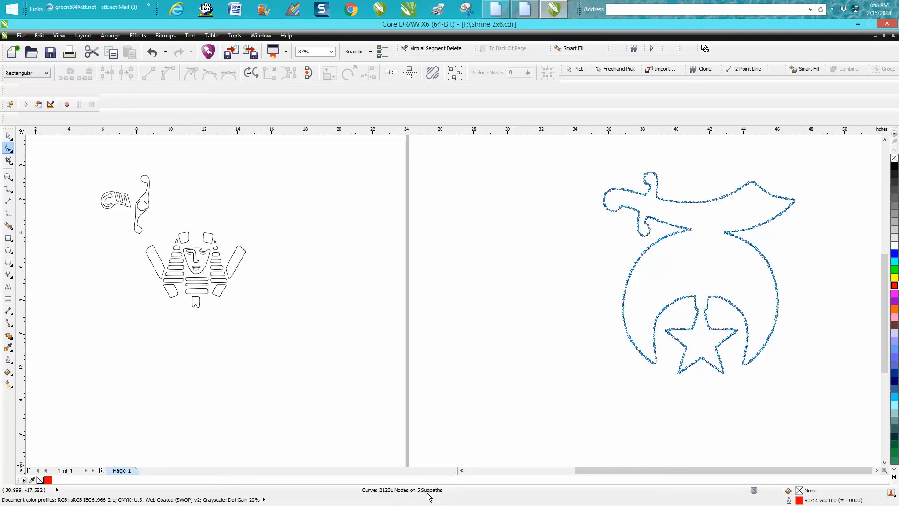
{"action": "left_click", "coordinate": [7, 177]}
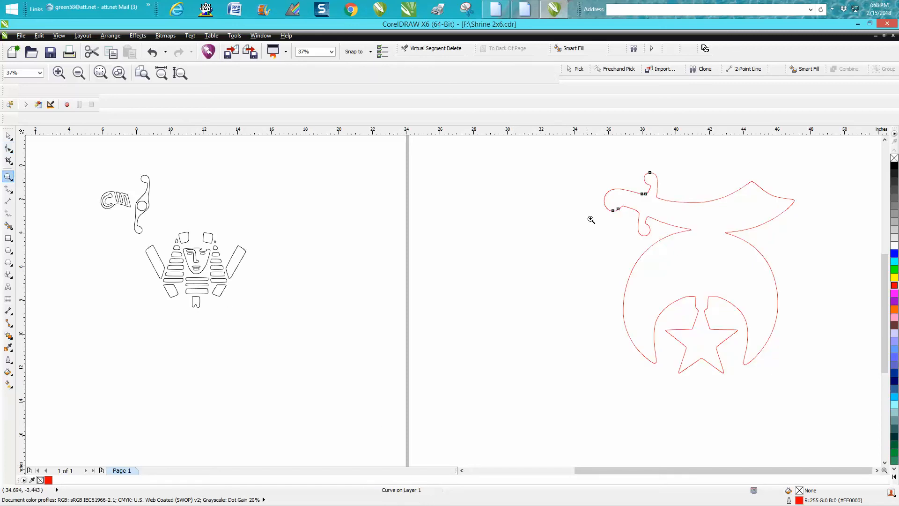
{"action": "left_click", "coordinate": [591, 220]}
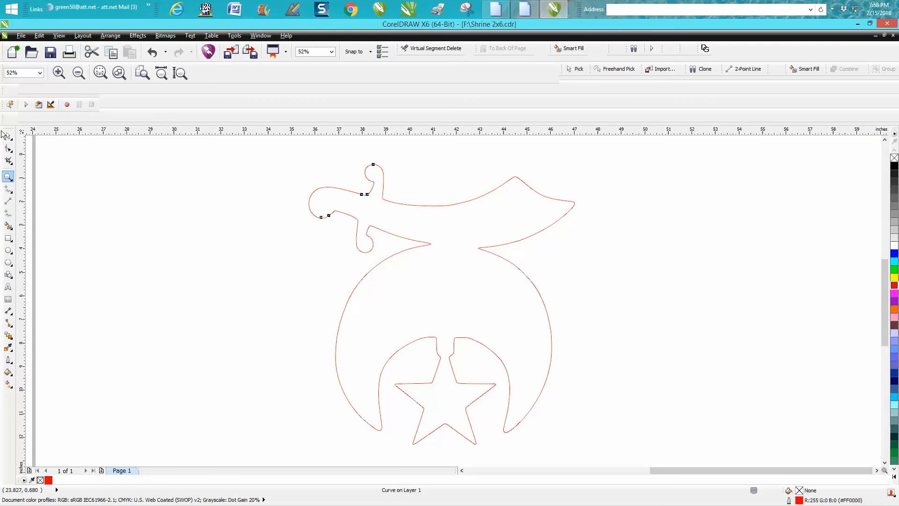
Step: Select the red outline and switch to the Smart Fill tool
{"action": "left_click", "coordinate": [8, 135]}
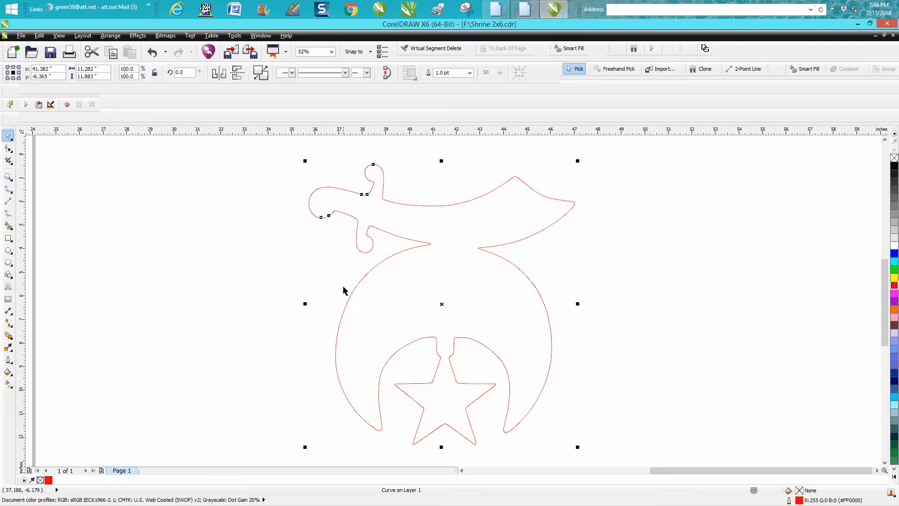
{"action": "mouse_move", "coordinate": [280, 244]}
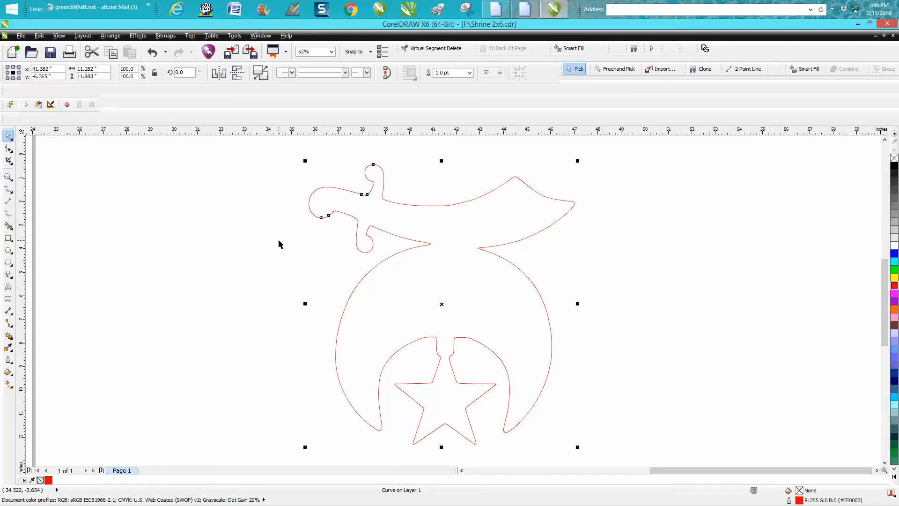
{"action": "mouse_move", "coordinate": [277, 225]}
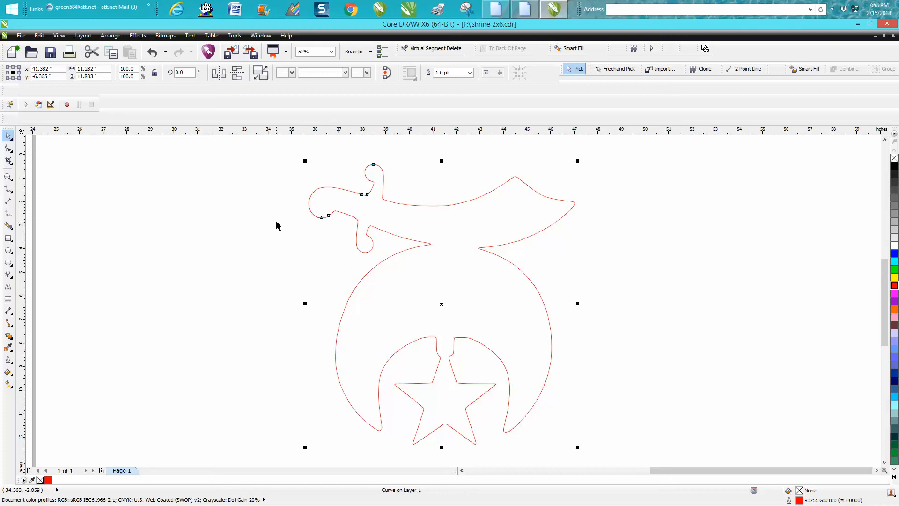
{"action": "mouse_move", "coordinate": [56, 168]}
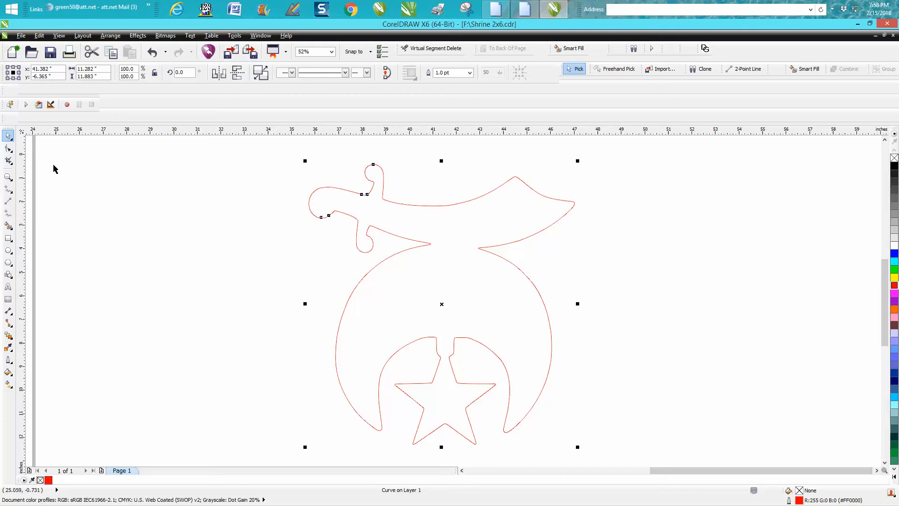
{"action": "mouse_move", "coordinate": [22, 159]}
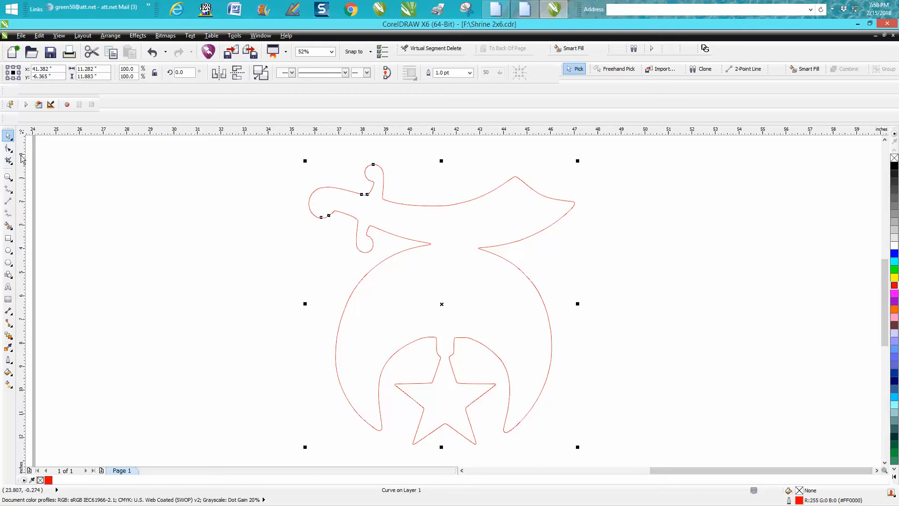
{"action": "left_click", "coordinate": [8, 225]}
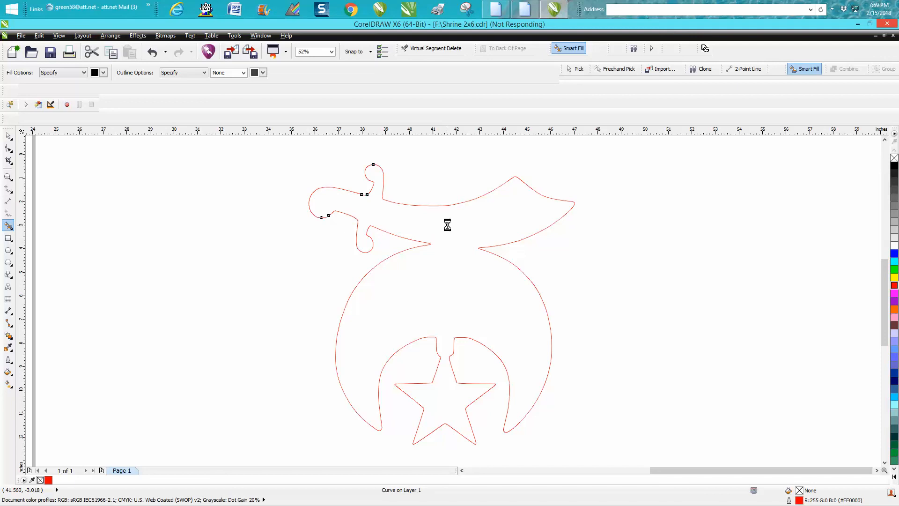
Step: Smart Fill inside the outline to build a new emblem shape
{"action": "left_click", "coordinate": [447, 224]}
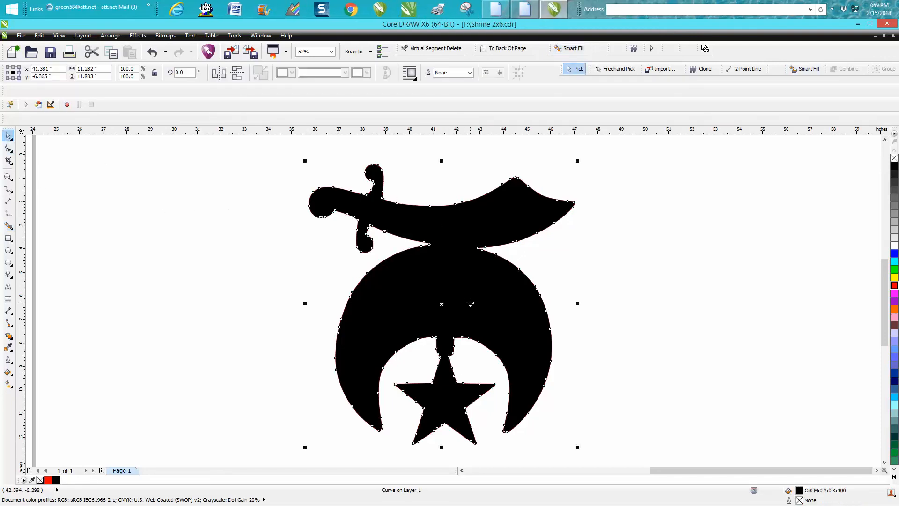
{"action": "left_click", "coordinate": [441, 304]}
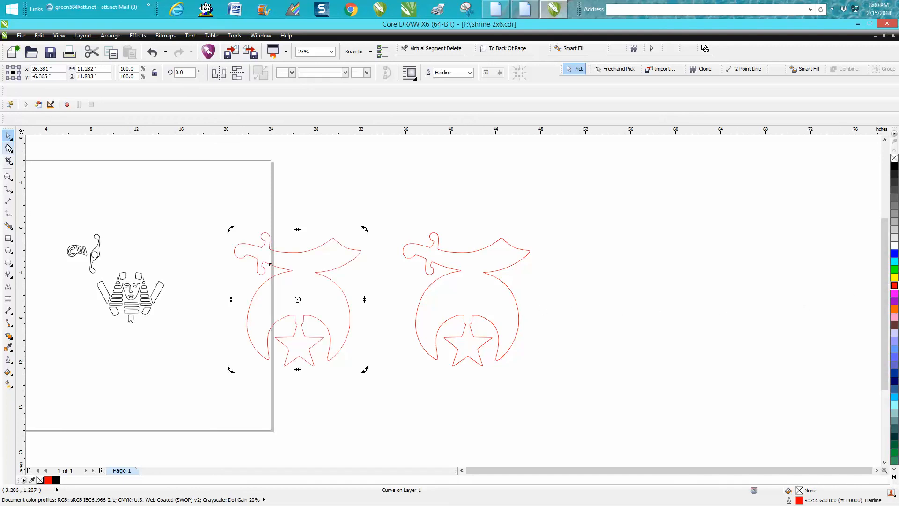
Step: Move the new red outline back over the sword and pharaoh artwork, then zoom in
{"action": "left_click", "coordinate": [8, 148]}
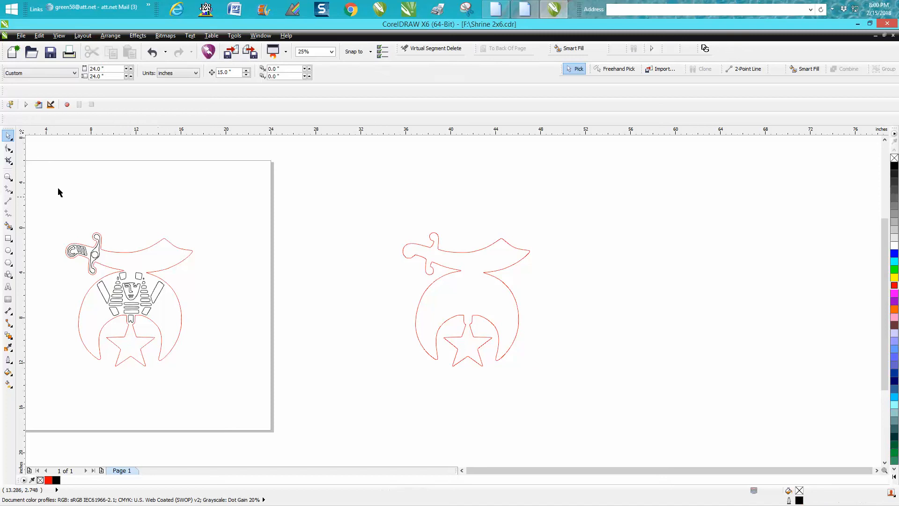
{"action": "left_click", "coordinate": [8, 178]}
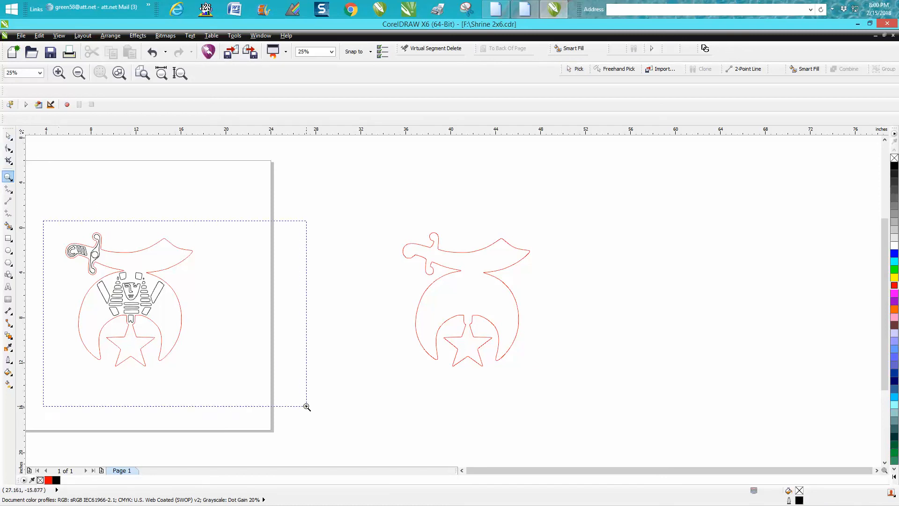